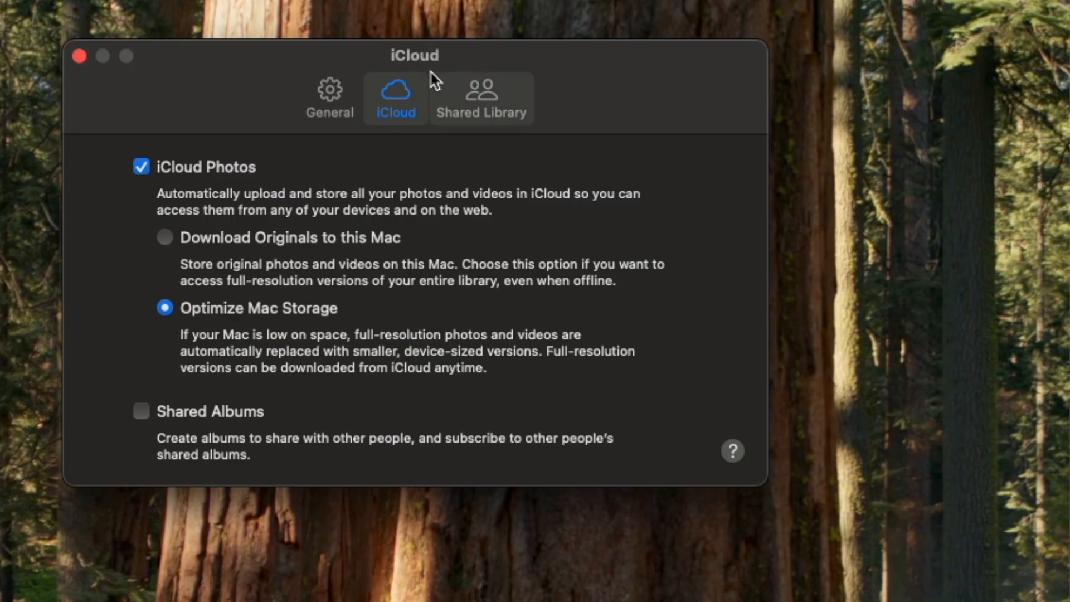
{"action": "mouse_move", "coordinate": [168, 246]}
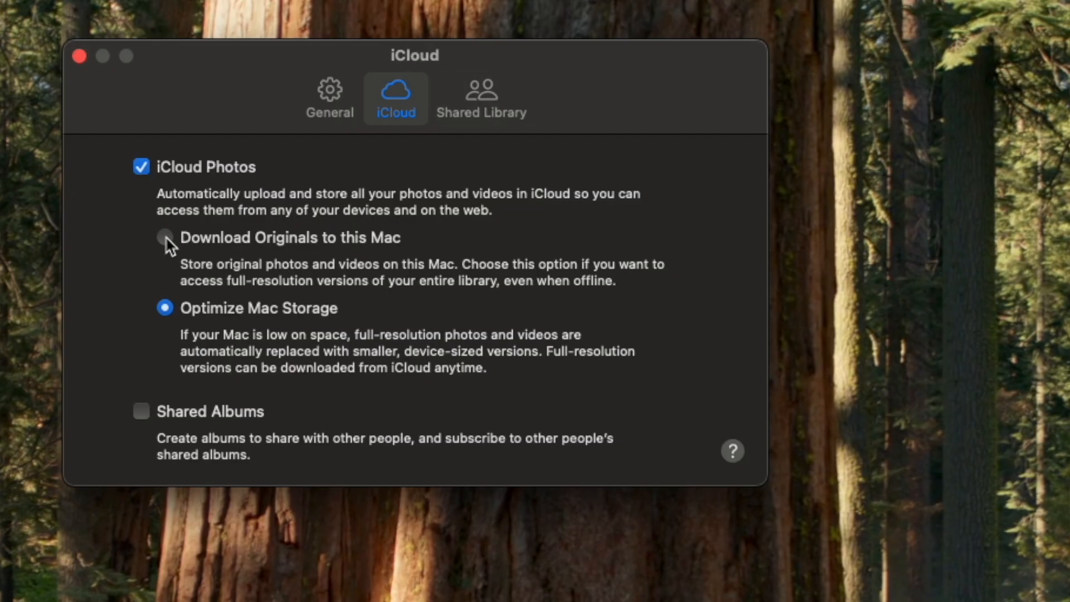
- Choose 'Download Originals to this Mac' instead of Optimize Mac Storage in iCloud settings
{"action": "left_click", "coordinate": [164, 237]}
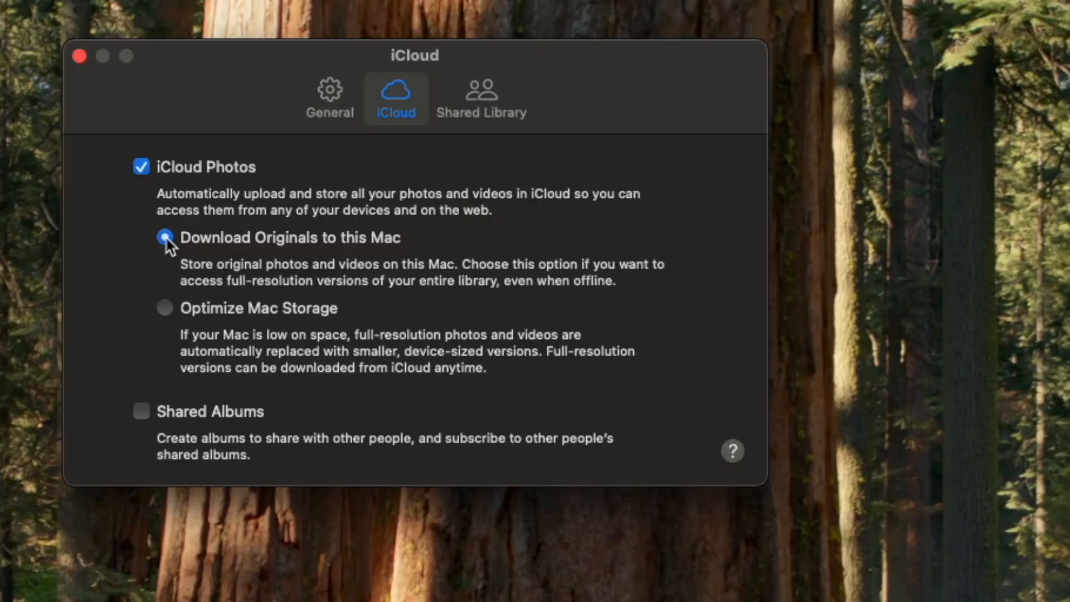
{"action": "left_click", "coordinate": [165, 237]}
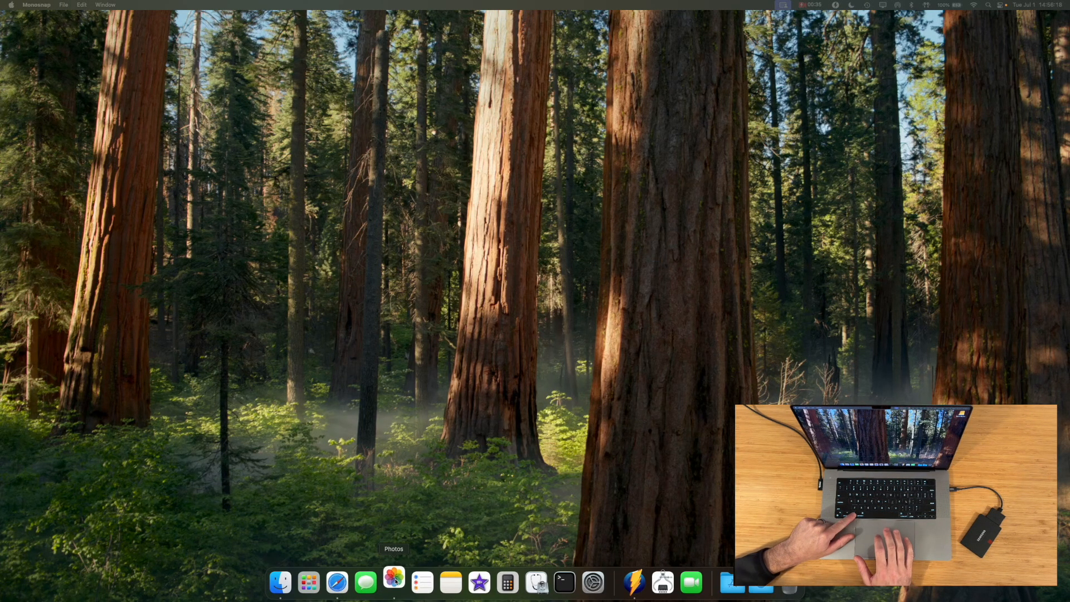
- Create a new library named 'Photos Library' on the Photos Backup drive
{"action": "left_click", "coordinate": [393, 581]}
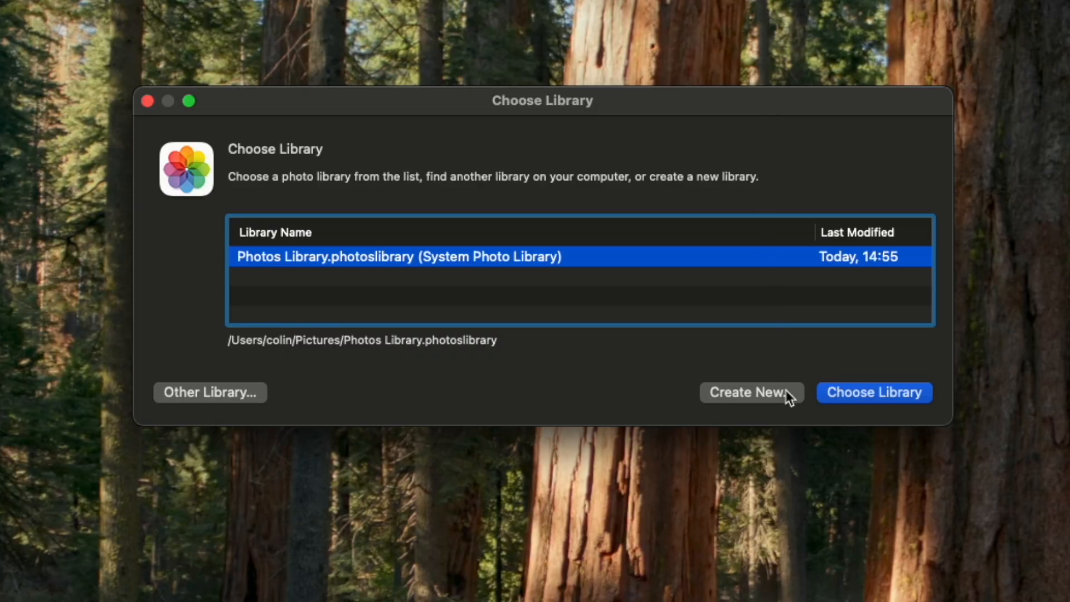
{"action": "left_click", "coordinate": [750, 392]}
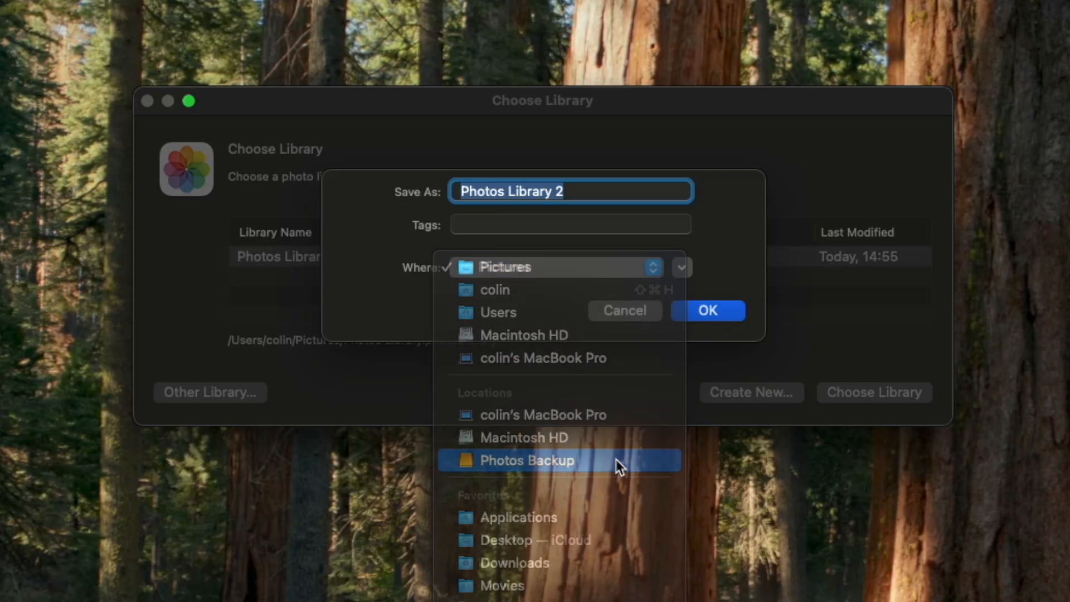
{"action": "left_click", "coordinate": [526, 460]}
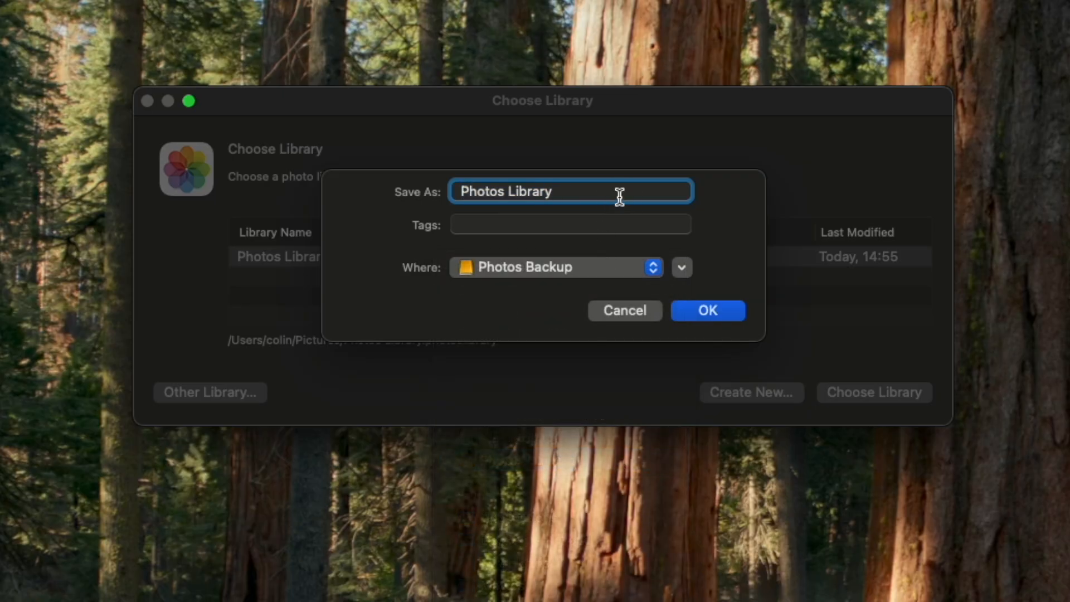
{"action": "left_click", "coordinate": [707, 310]}
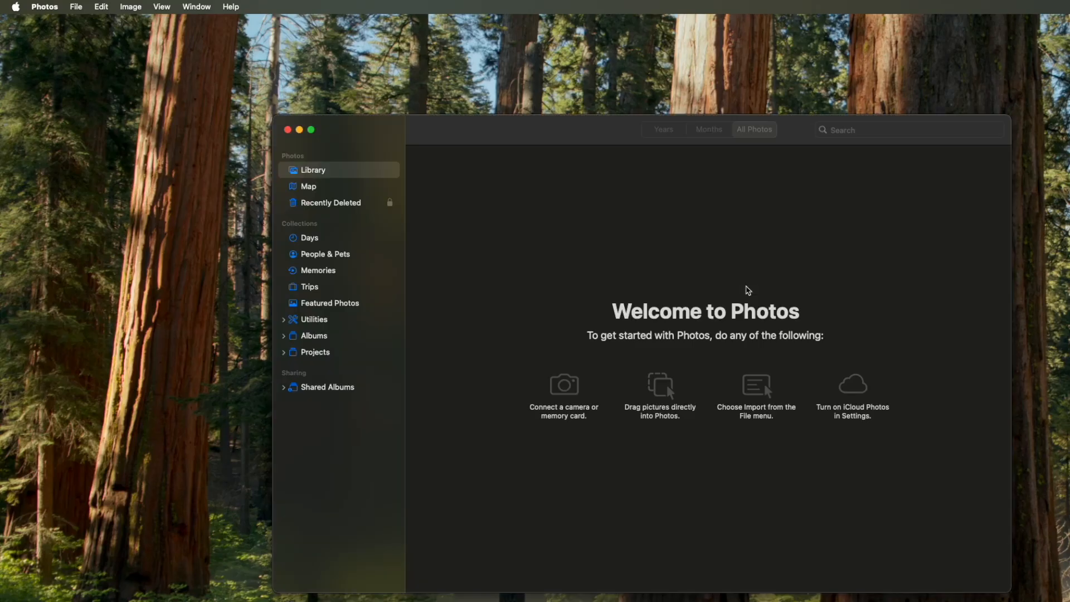
{"action": "mouse_move", "coordinate": [554, 258]}
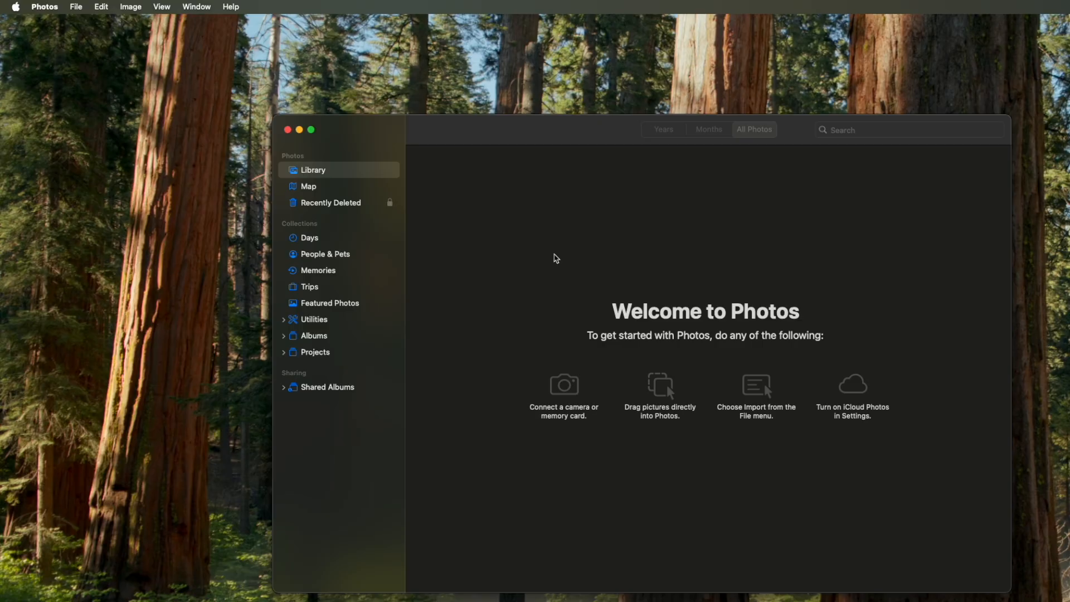
{"action": "mouse_move", "coordinate": [501, 295]}
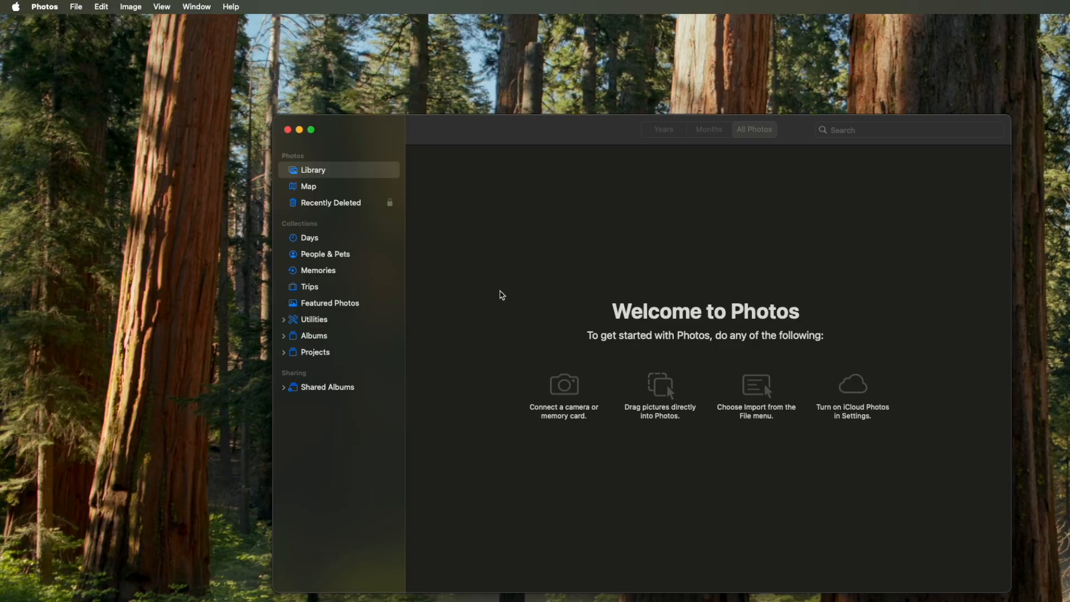
{"action": "mouse_move", "coordinate": [499, 302]}
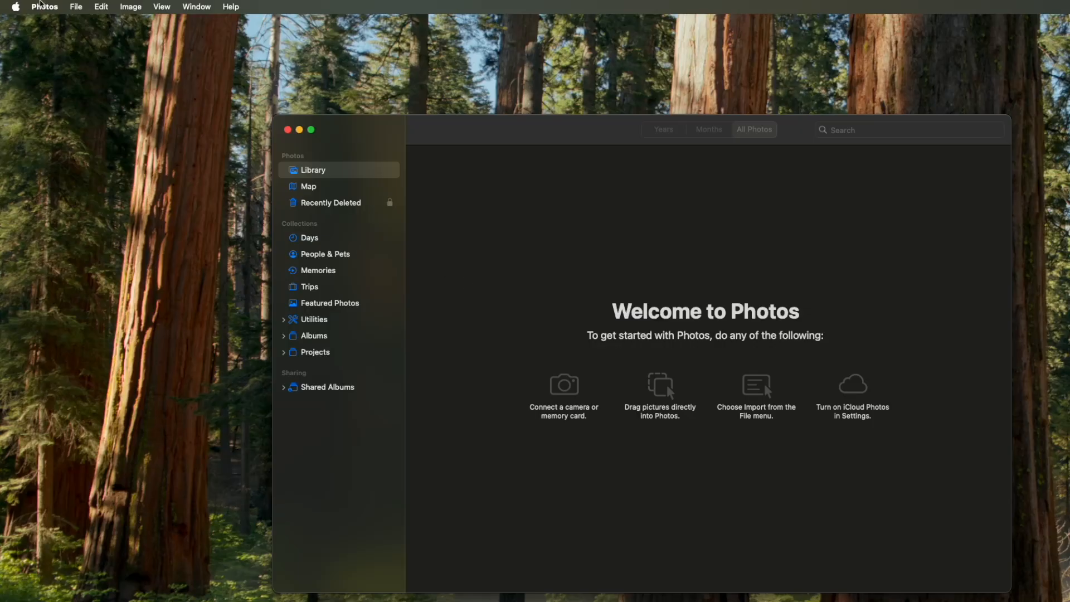
- Open the Photos menu from the menu bar on the empty library's welcome screen
{"action": "left_click", "coordinate": [44, 6]}
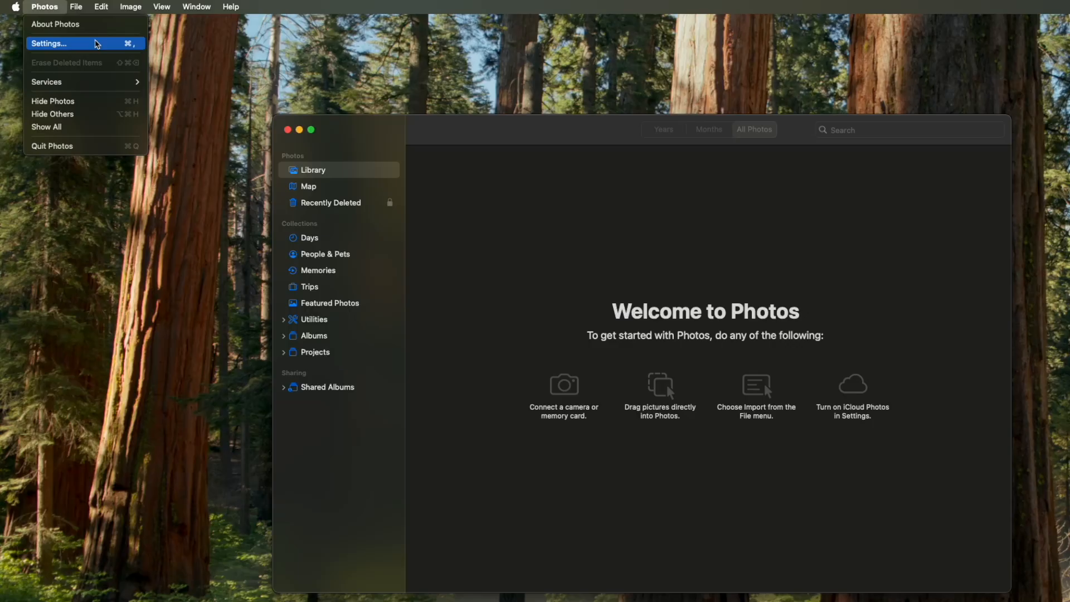
- Make the backup library the System Photo Library and enable iCloud Photos in Settings
{"action": "left_click", "coordinate": [49, 42]}
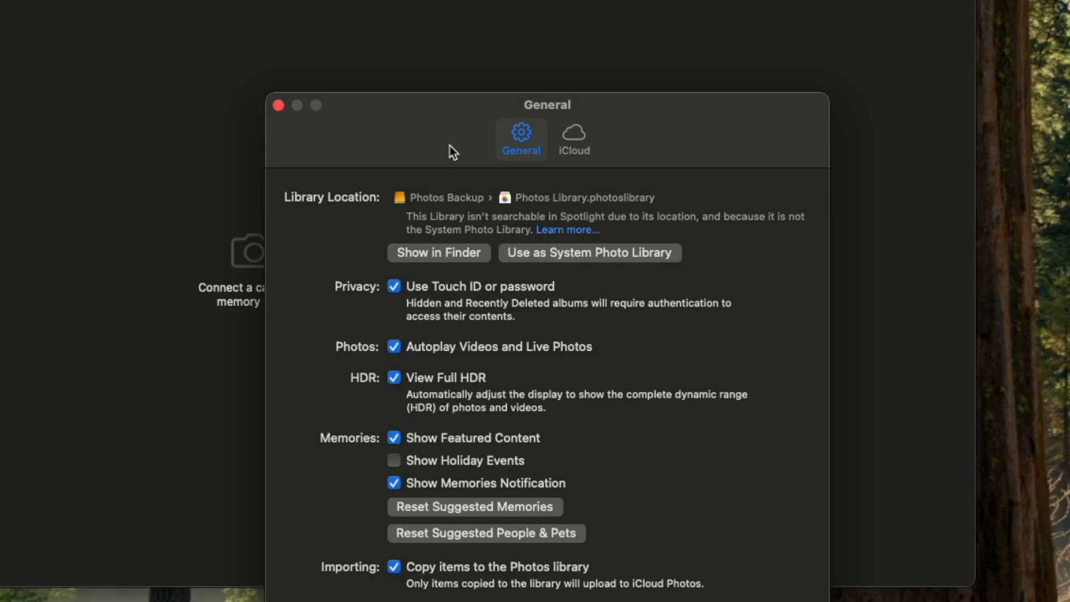
{"action": "mouse_move", "coordinate": [659, 261]}
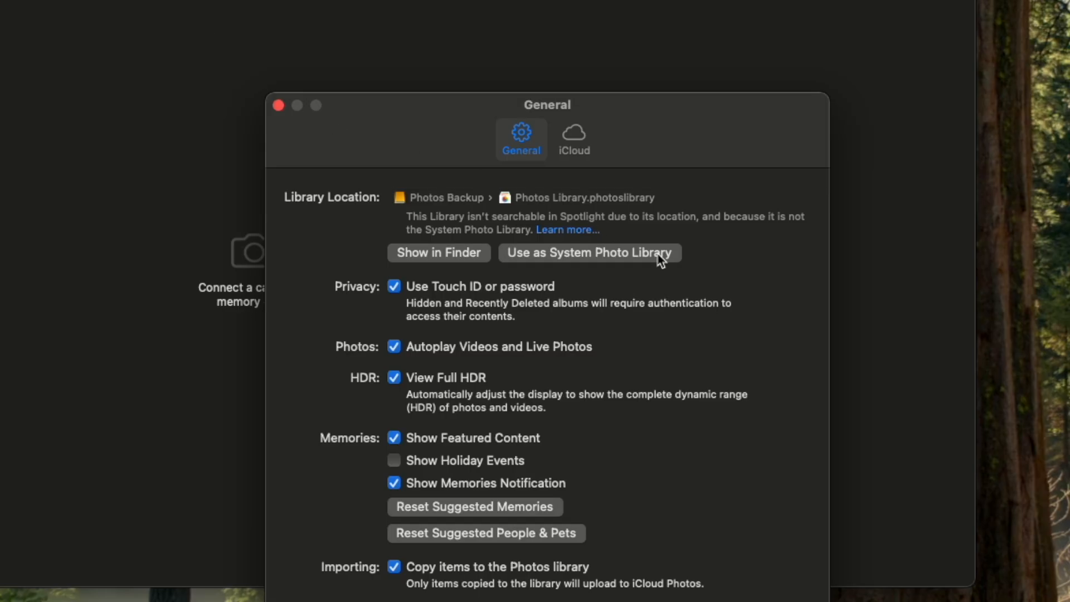
{"action": "left_click", "coordinate": [589, 252]}
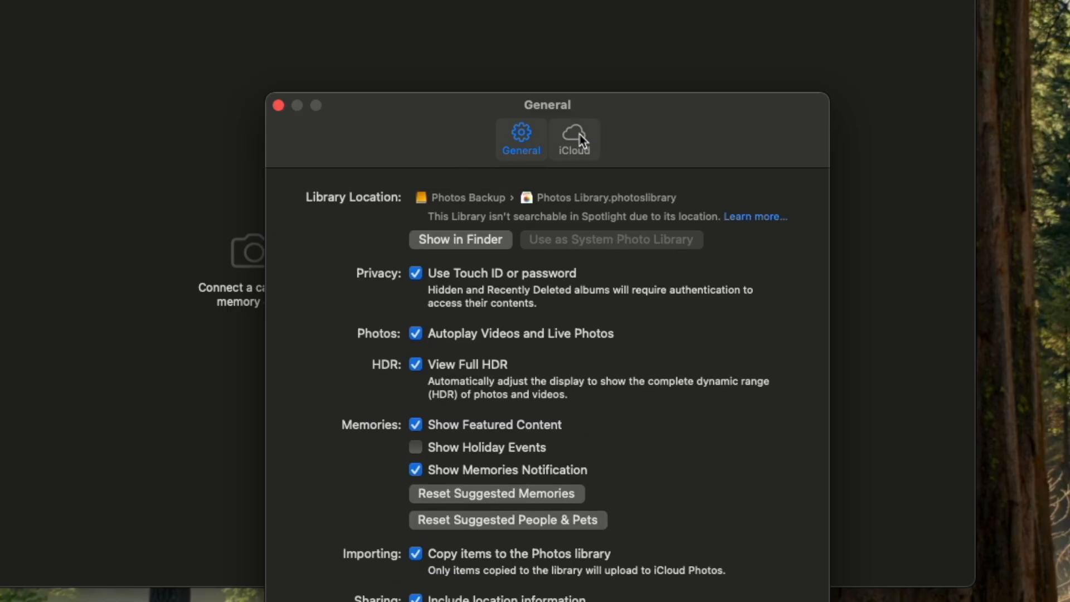
{"action": "left_click", "coordinate": [574, 139]}
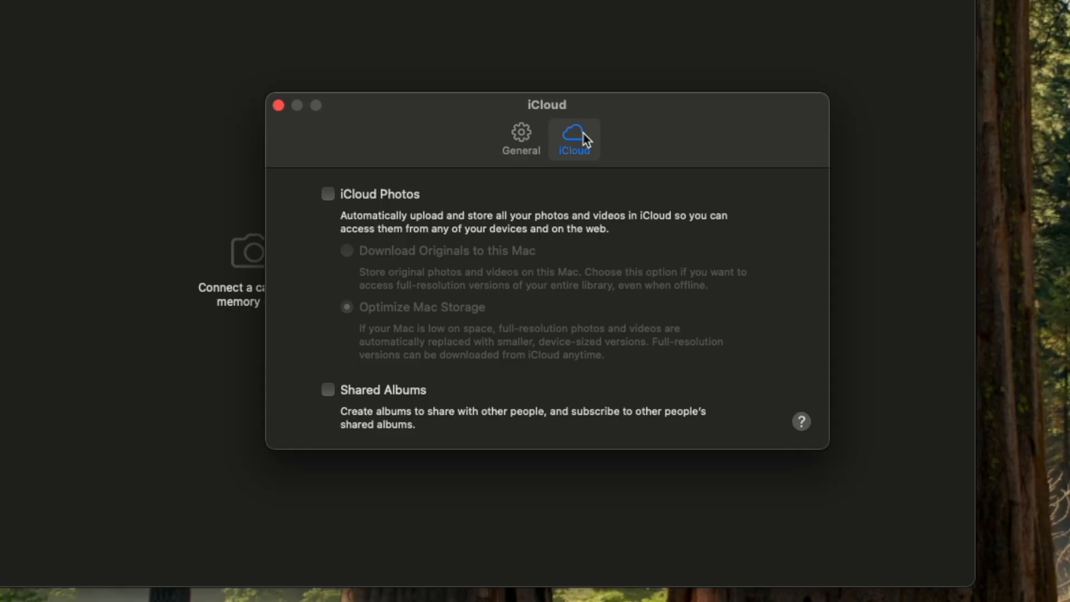
{"action": "left_click", "coordinate": [327, 194]}
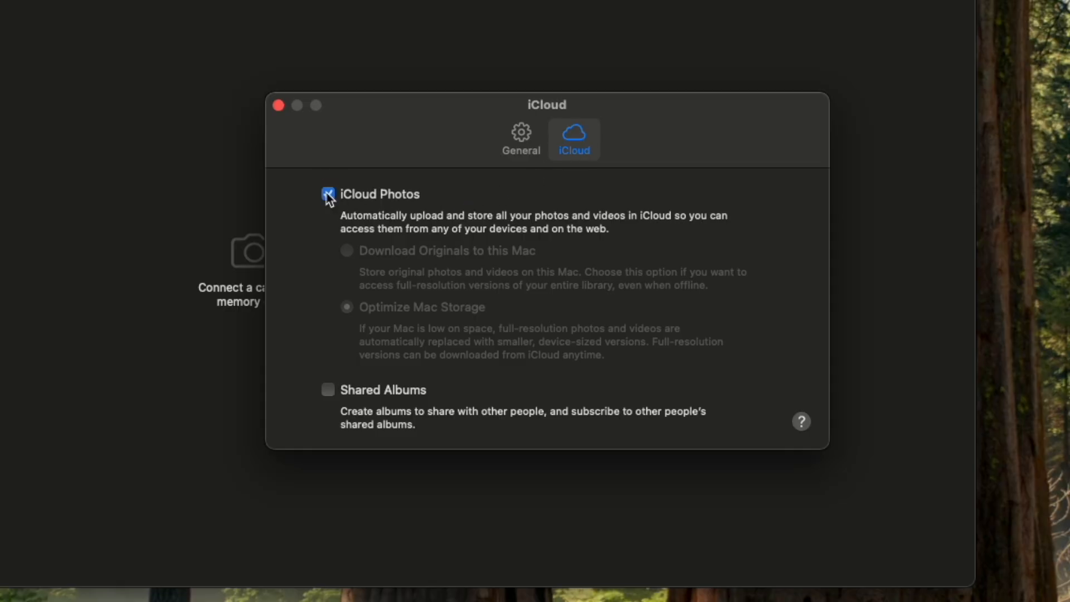
{"action": "left_click", "coordinate": [328, 194]}
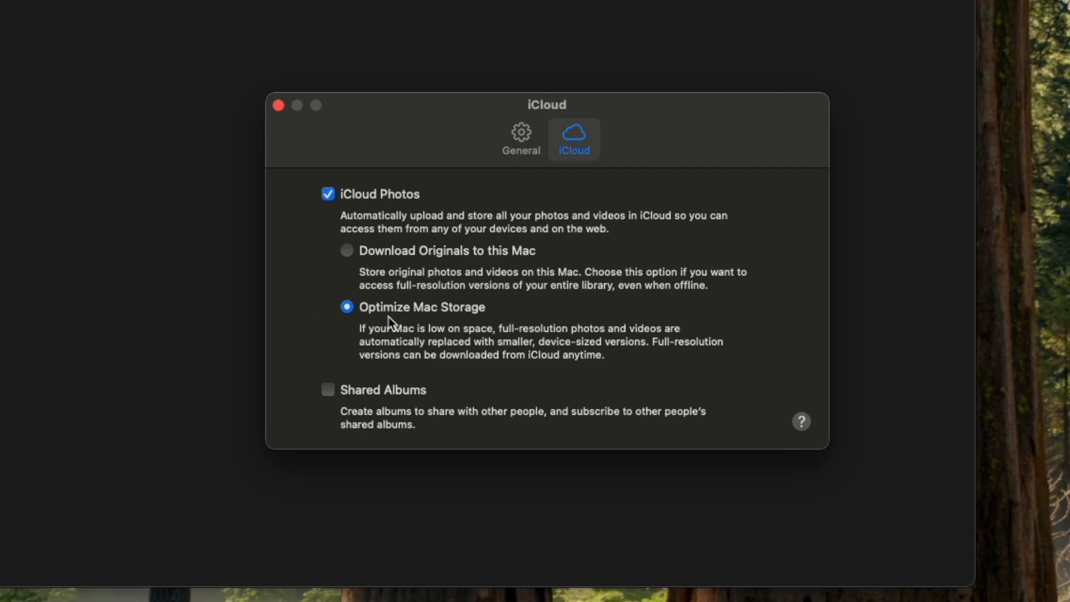
{"action": "mouse_move", "coordinate": [491, 321]}
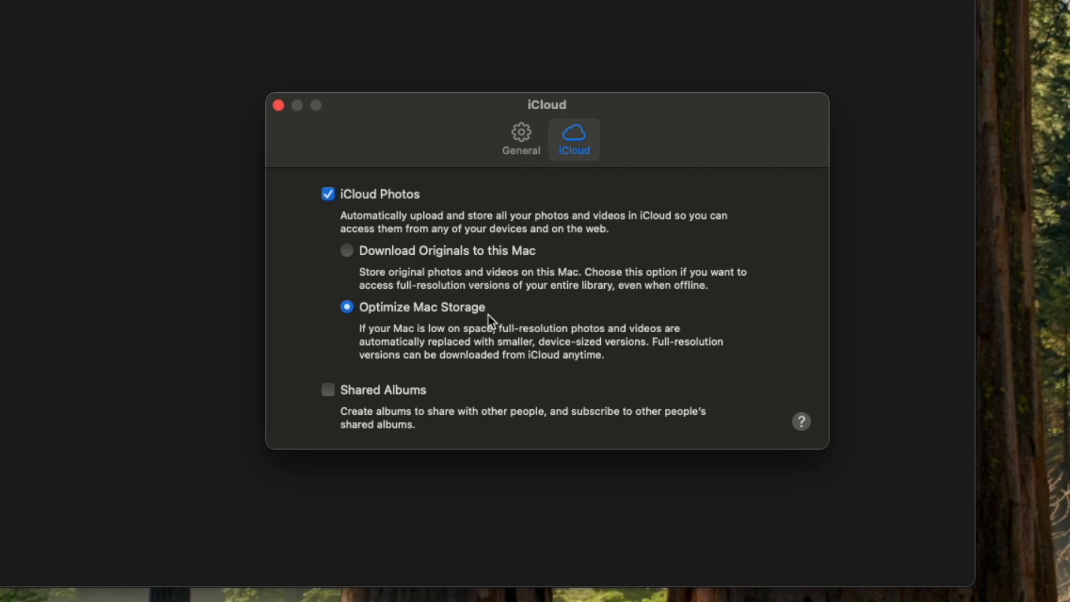
{"action": "mouse_move", "coordinate": [546, 265]}
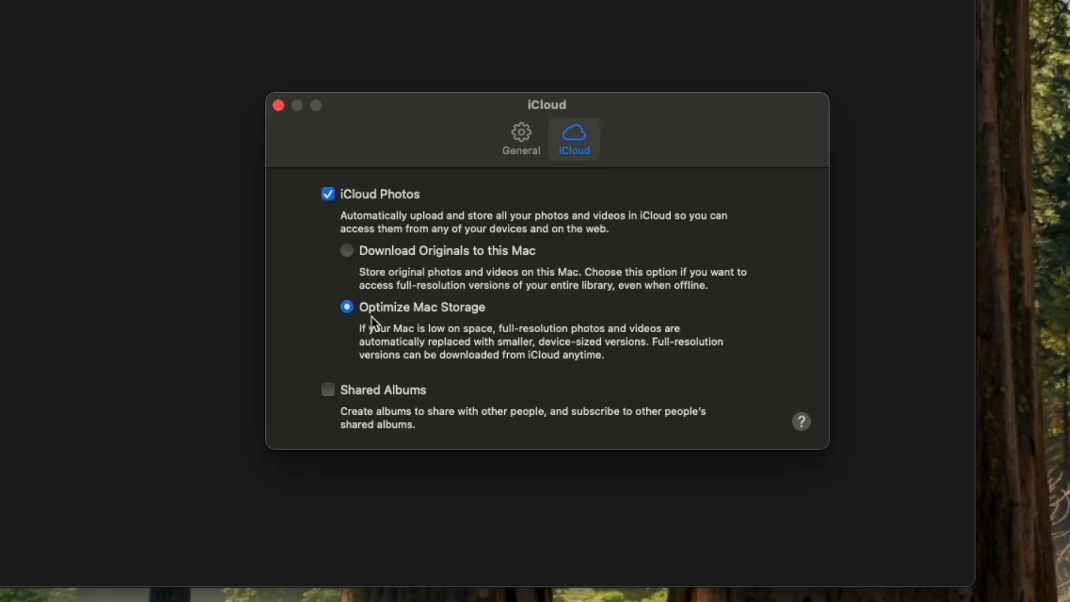
{"action": "mouse_move", "coordinate": [490, 318]}
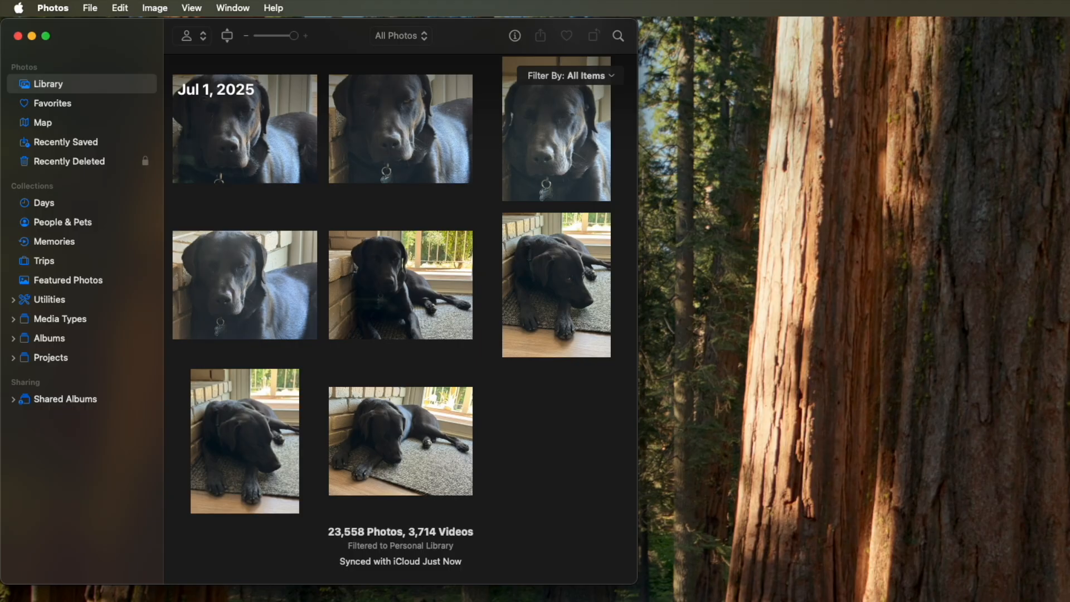
- Switch the synced backup library's iCloud option to 'Download Originals to this Mac'
{"action": "left_click", "coordinate": [52, 7]}
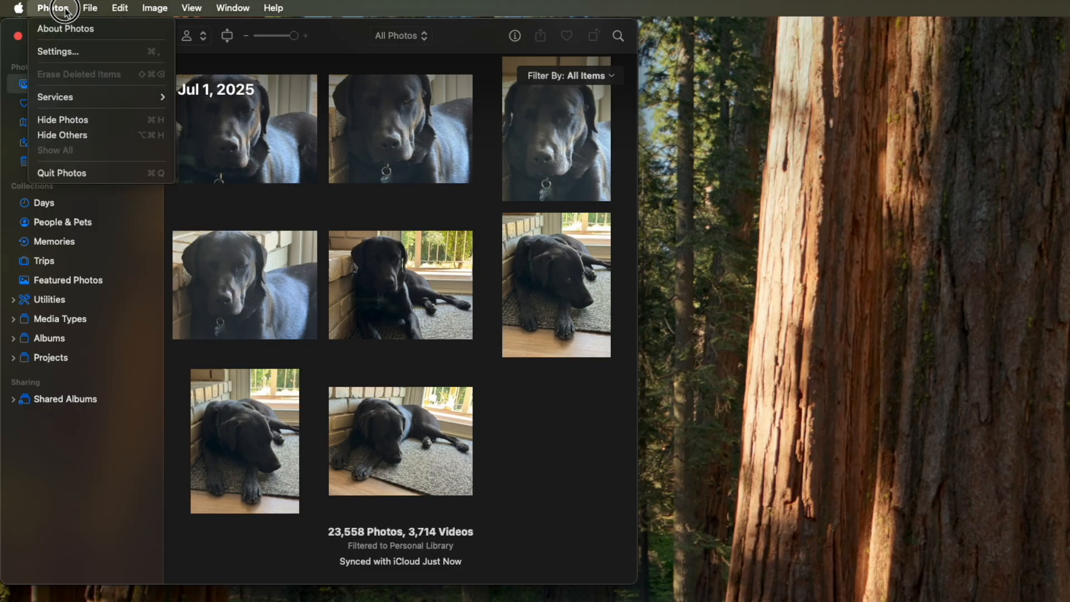
{"action": "mouse_move", "coordinate": [58, 52]}
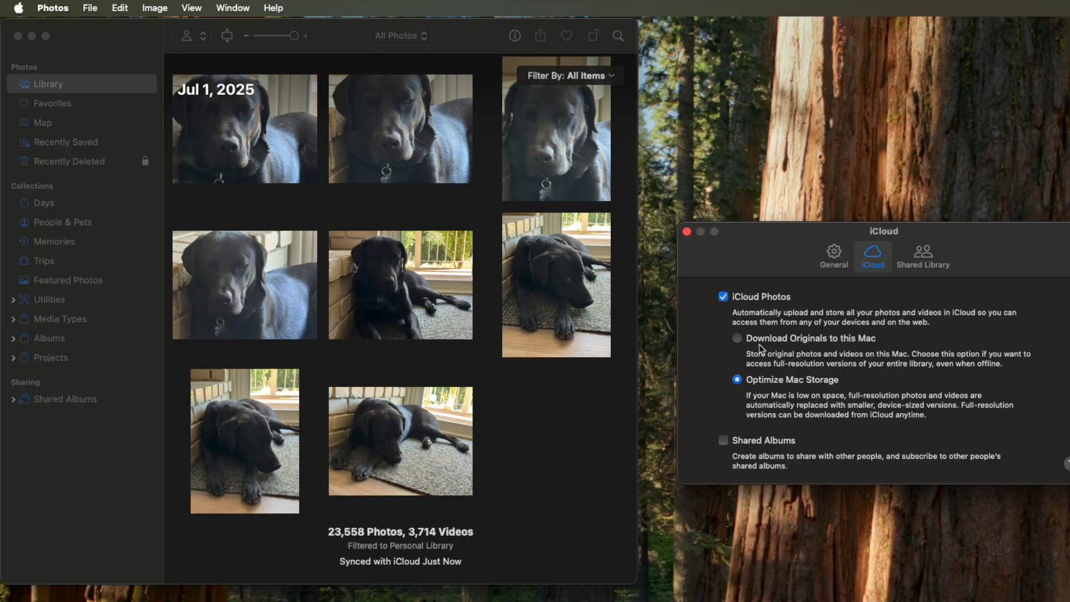
{"action": "left_click", "coordinate": [736, 338]}
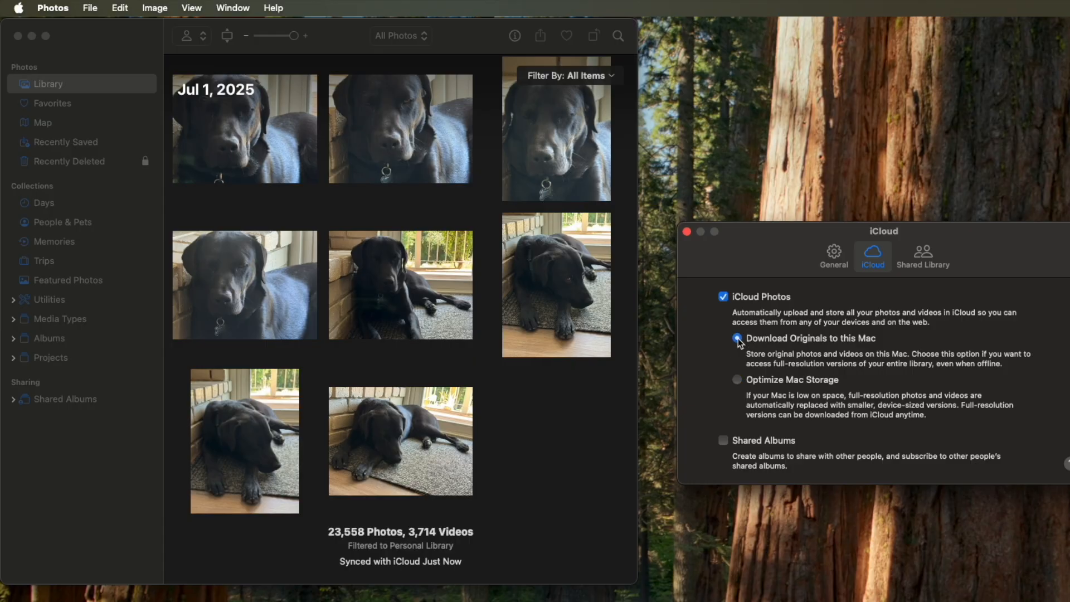
{"action": "left_click", "coordinate": [736, 338]}
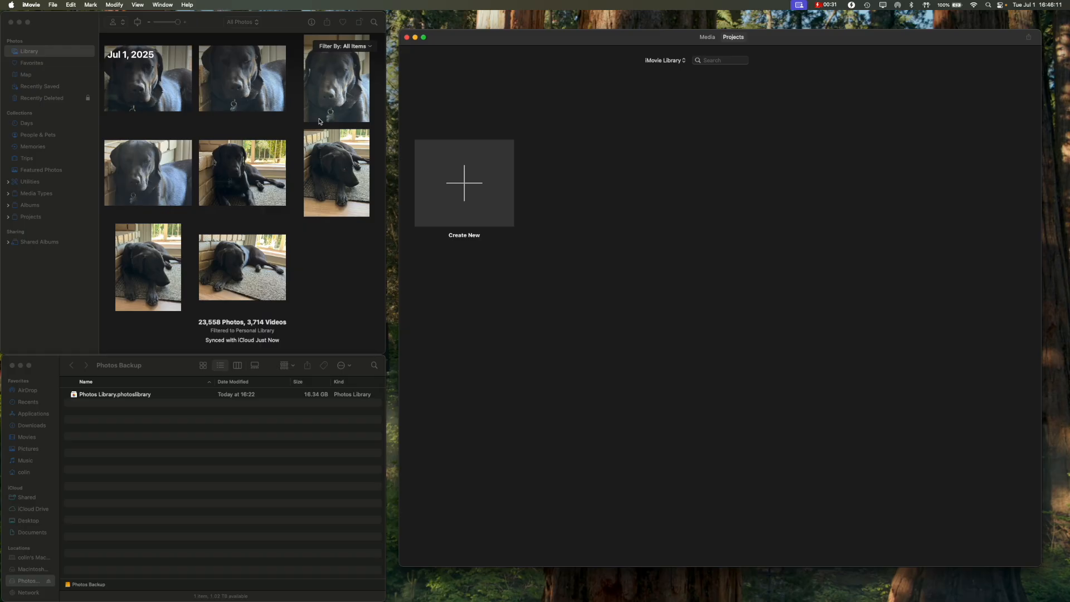
{"action": "mouse_move", "coordinate": [295, 229]}
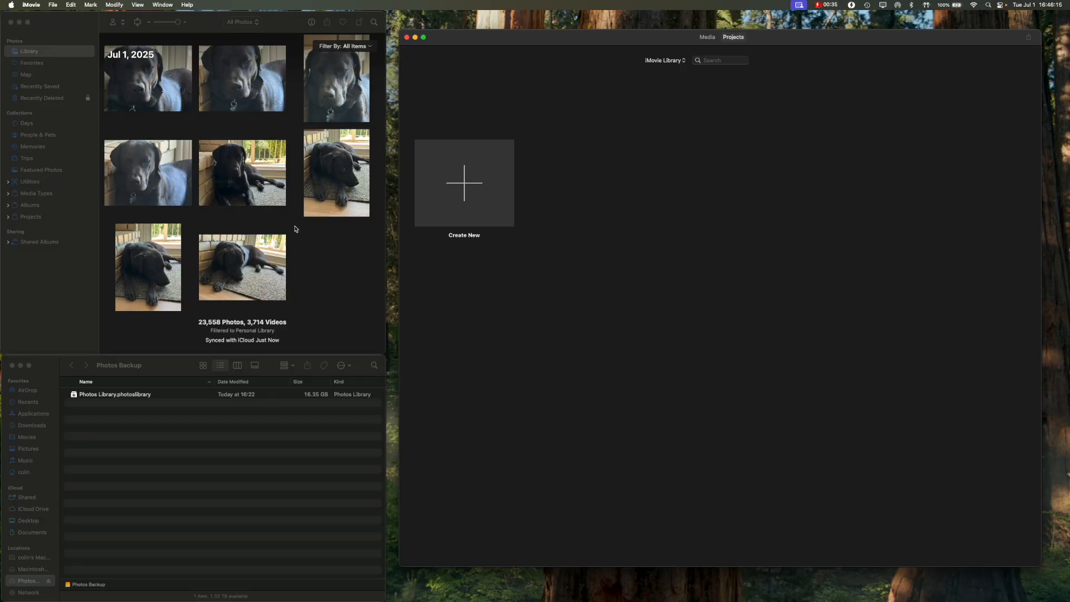
{"action": "mouse_move", "coordinate": [481, 185]}
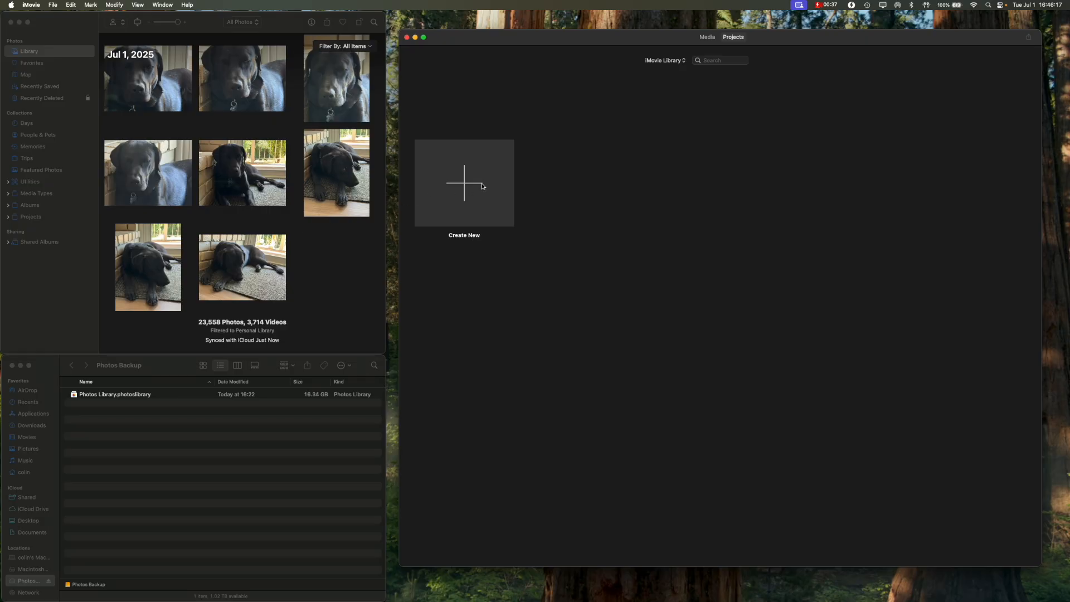
- Create a new iMovie project and select Photos under Libraries in the sidebar
{"action": "left_click", "coordinate": [464, 182]}
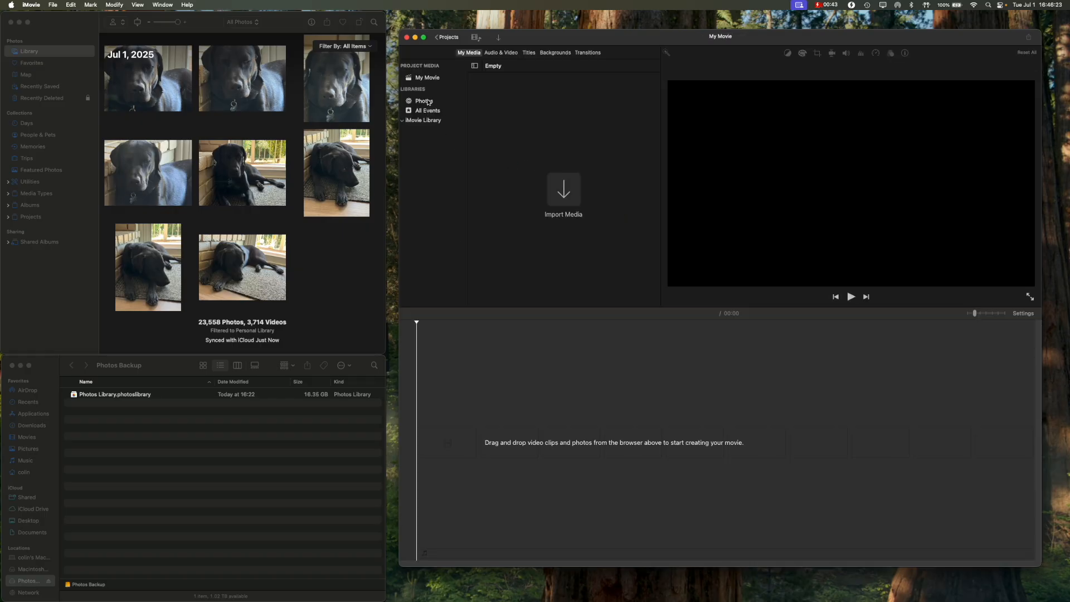
{"action": "left_click", "coordinate": [423, 100]}
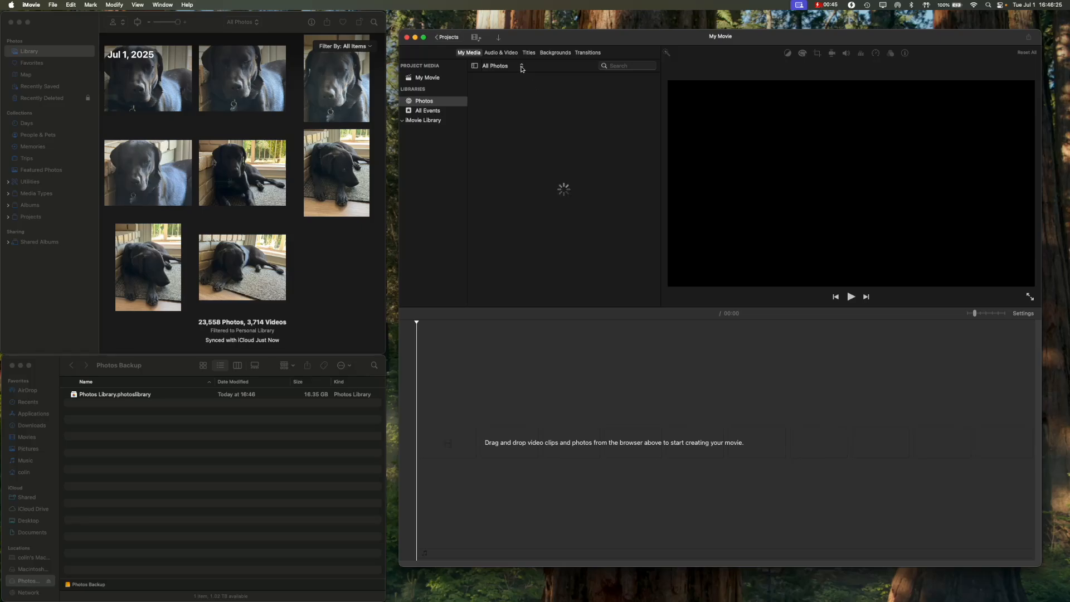
{"action": "mouse_move", "coordinate": [522, 67]}
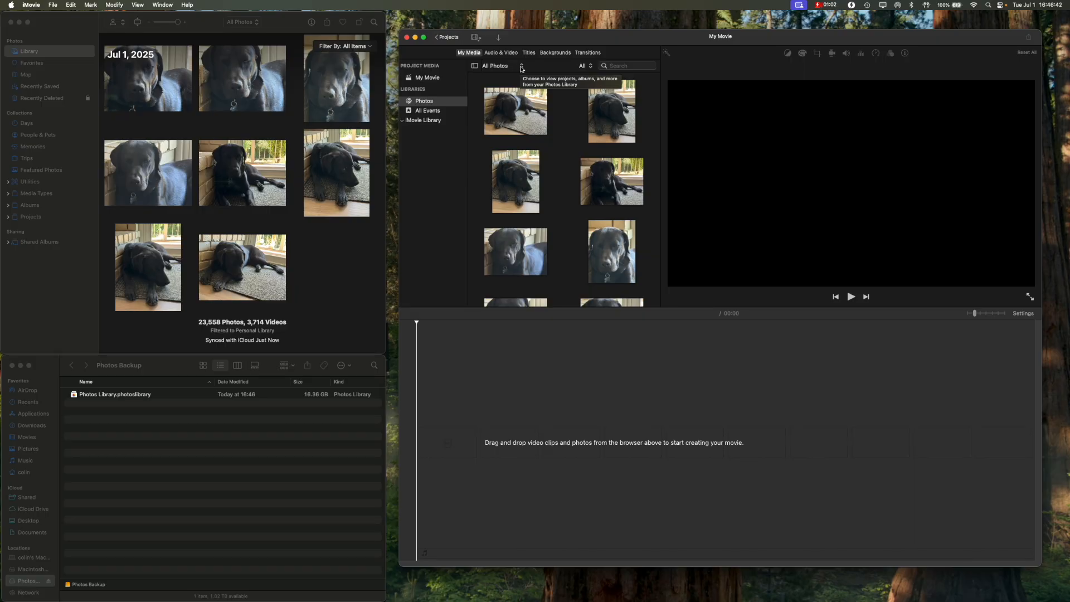
- Browse All Photos in iMovie's media browser, clicking through dog photo thumbnails
{"action": "left_click", "coordinate": [495, 66]}
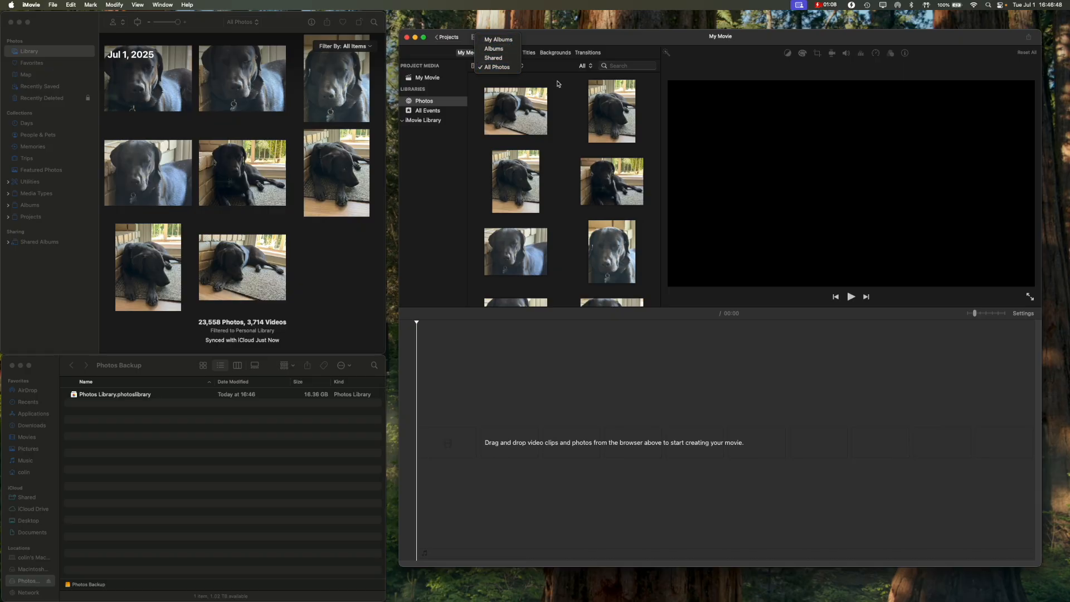
{"action": "left_click", "coordinate": [515, 111]}
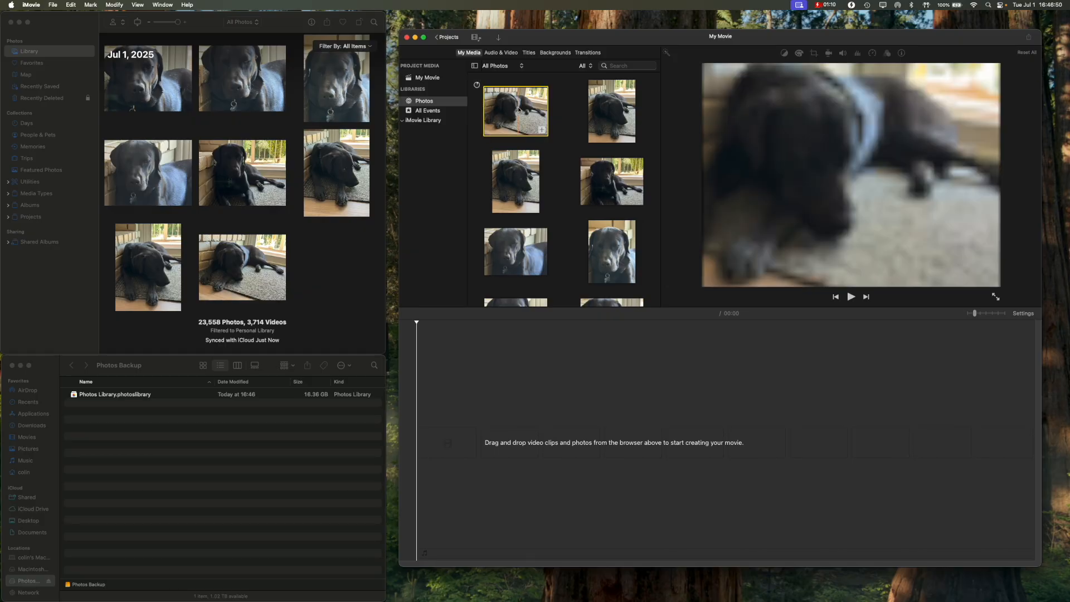
{"action": "left_click", "coordinate": [612, 112]}
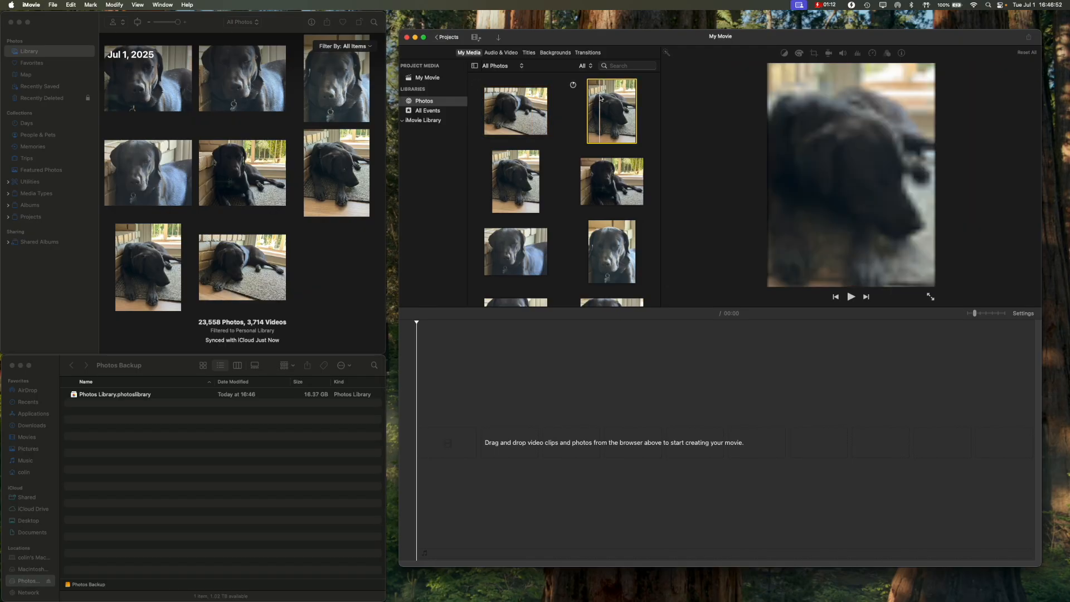
{"action": "left_click", "coordinate": [514, 180]}
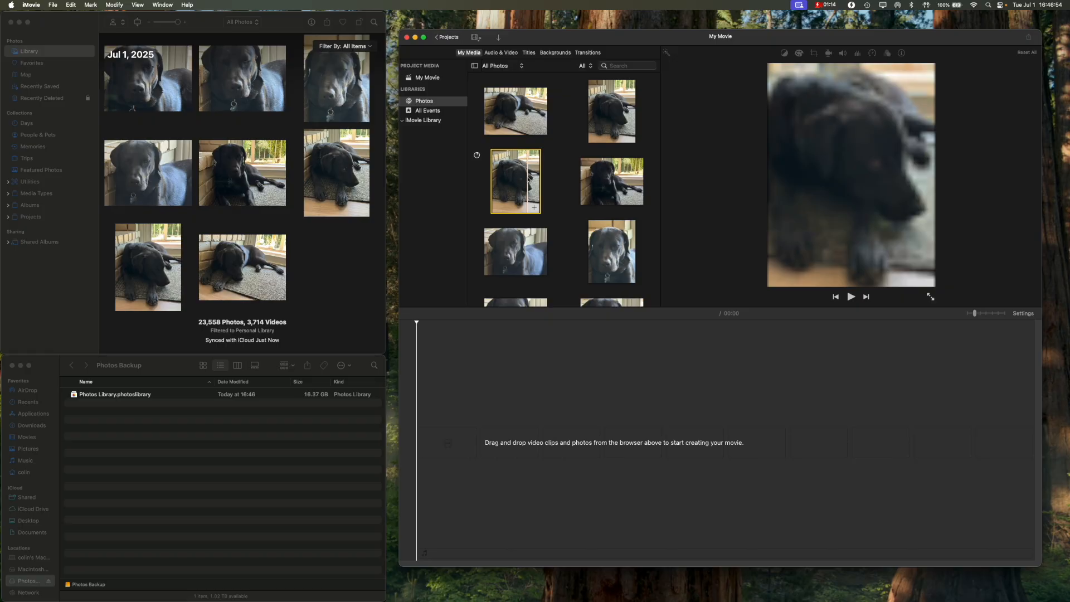
{"action": "left_click", "coordinate": [610, 180]}
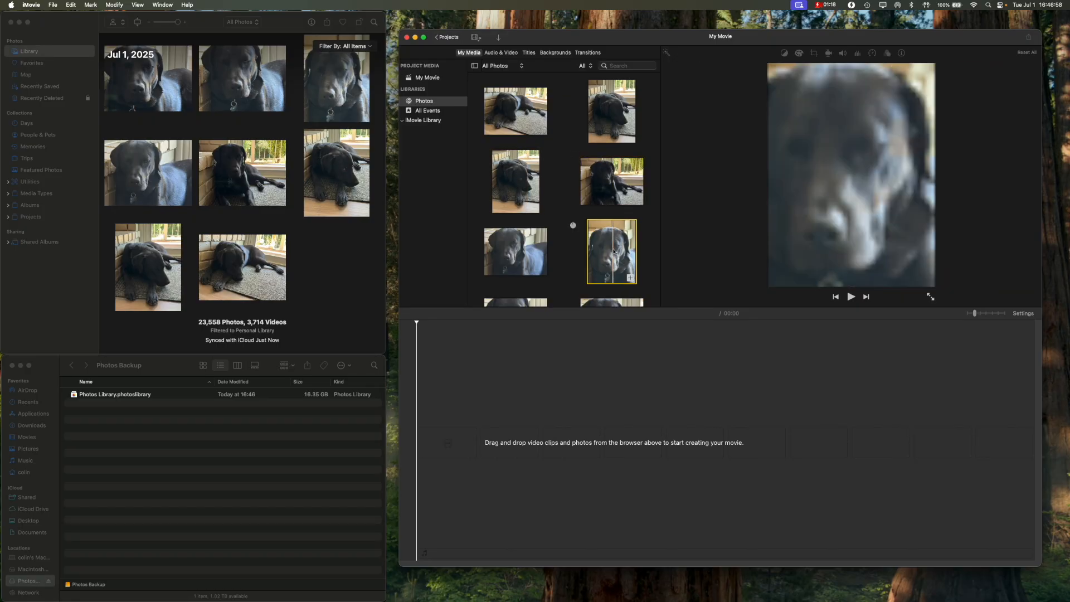
{"action": "left_click", "coordinate": [515, 251]}
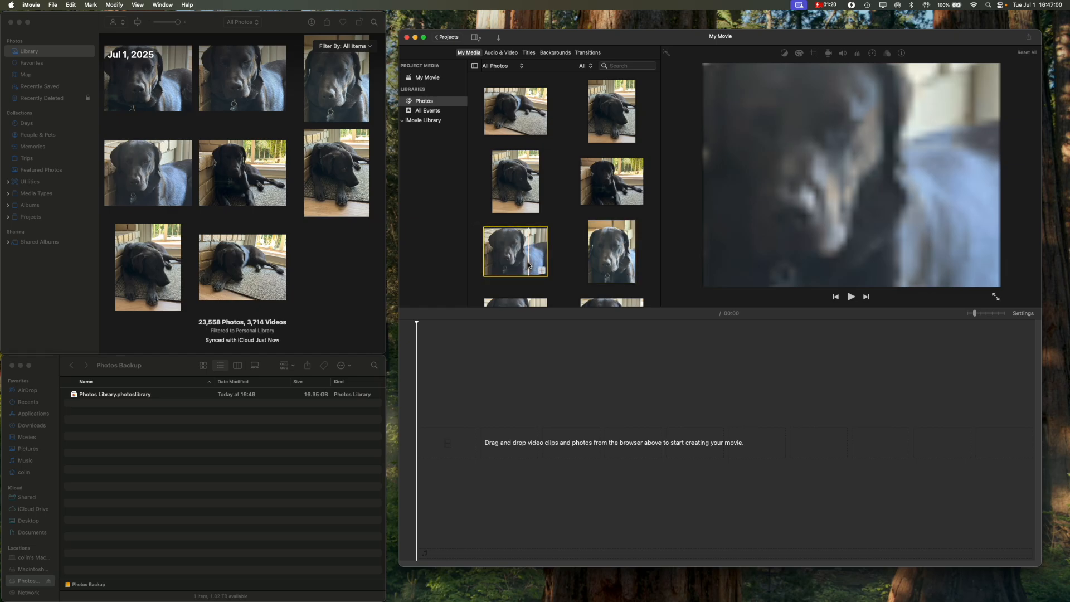
{"action": "scroll", "scroll_direction": "down", "scroll_amount": 3}
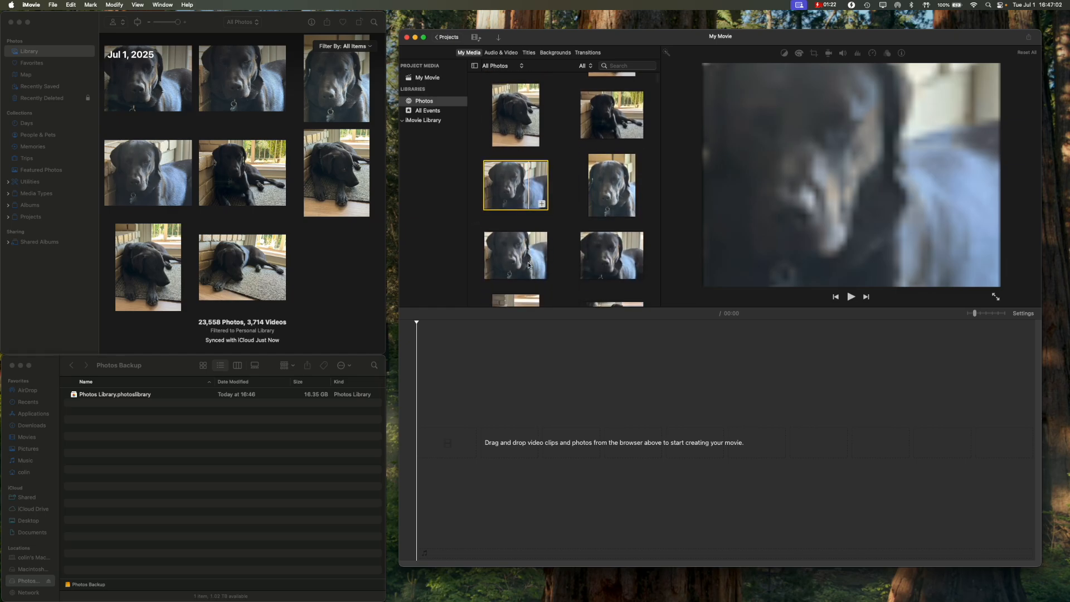
{"action": "mouse_move", "coordinate": [610, 255]}
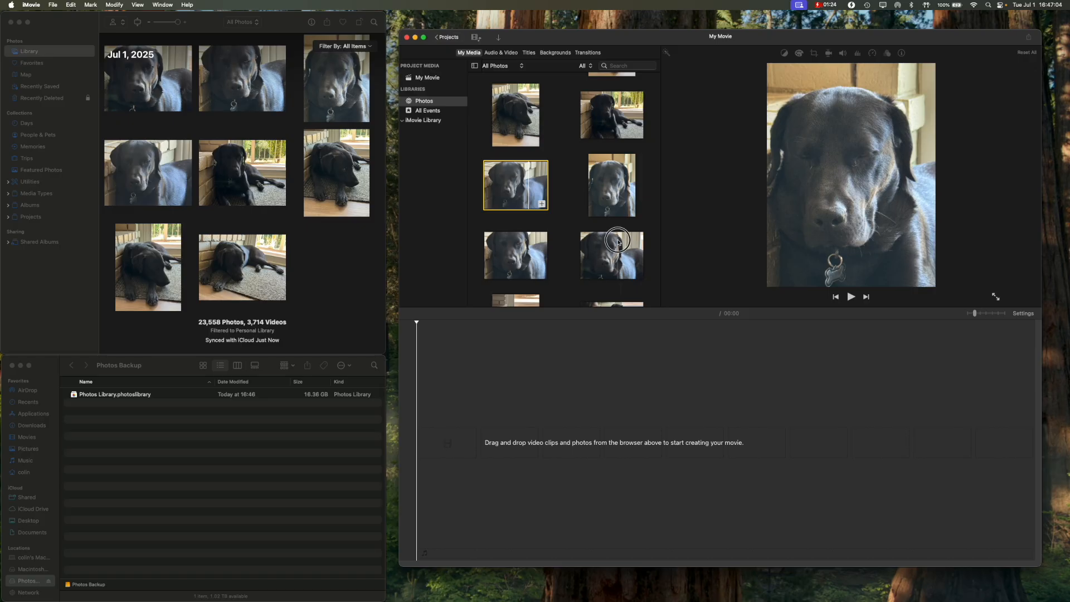
{"action": "left_click", "coordinate": [611, 256]}
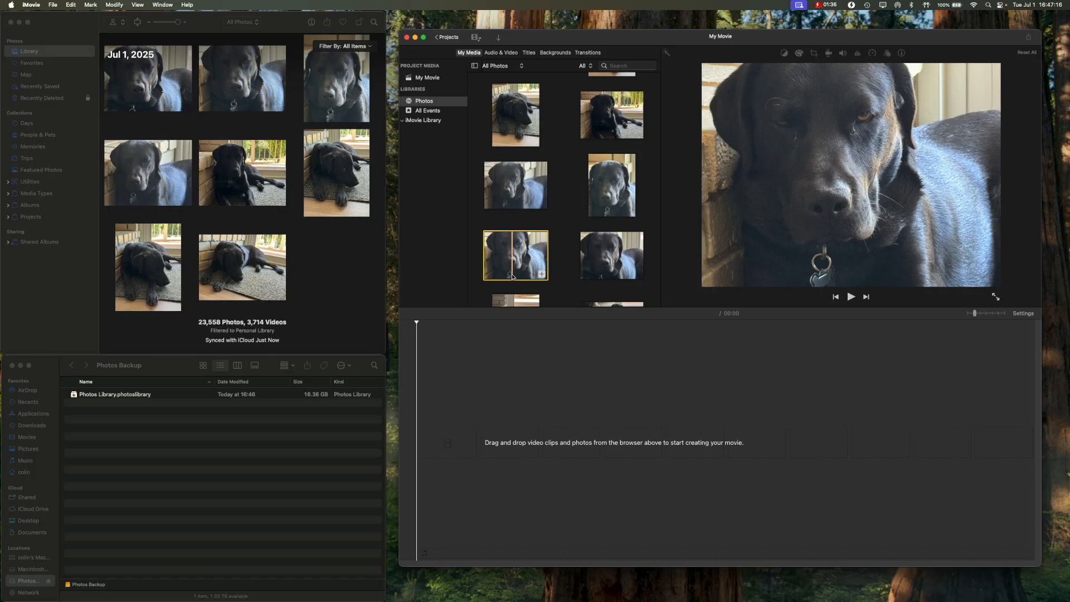
{"action": "scroll", "scroll_direction": "down", "scroll_amount": 3}
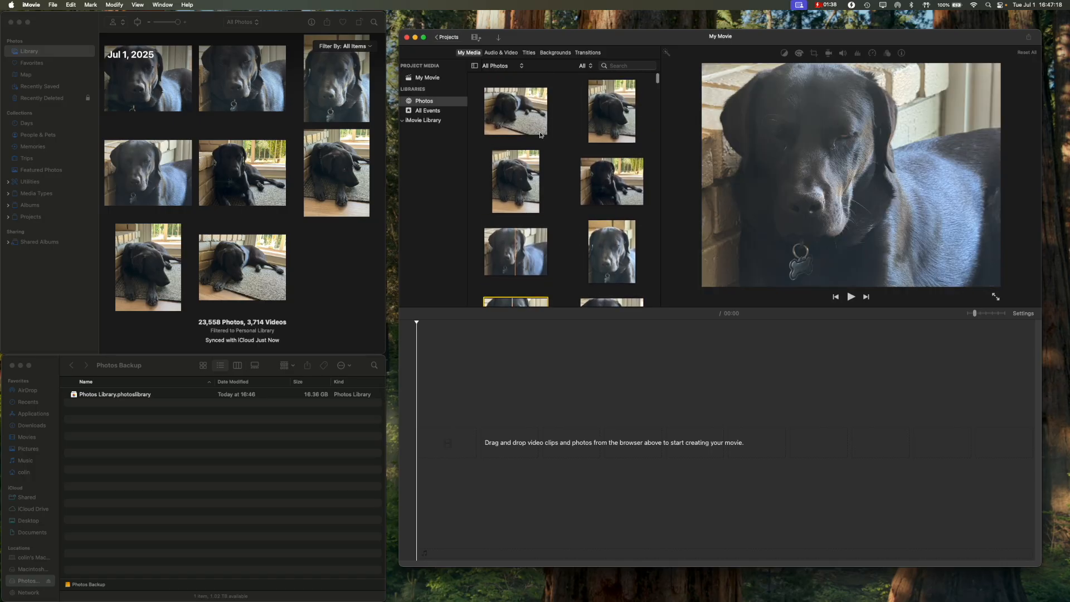
{"action": "left_click", "coordinate": [514, 111]}
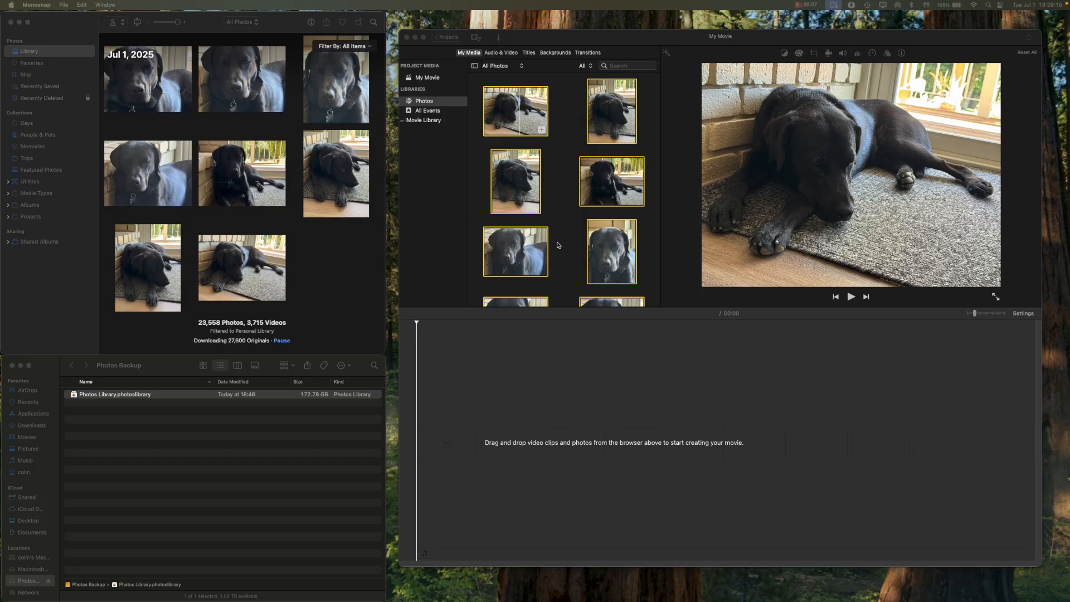
{"action": "mouse_move", "coordinate": [571, 258]}
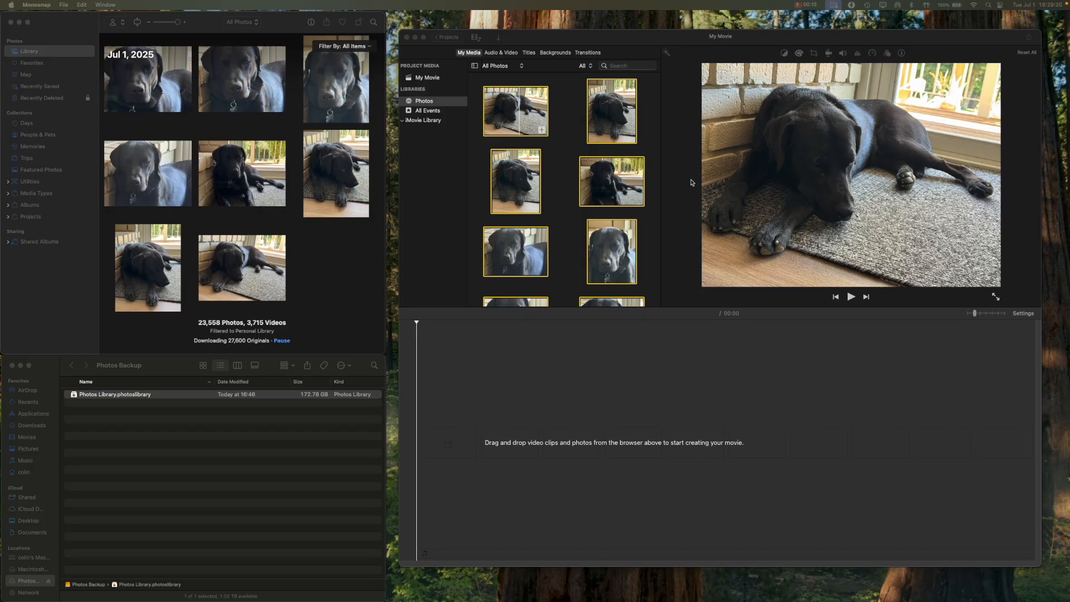
{"action": "mouse_move", "coordinate": [278, 448]}
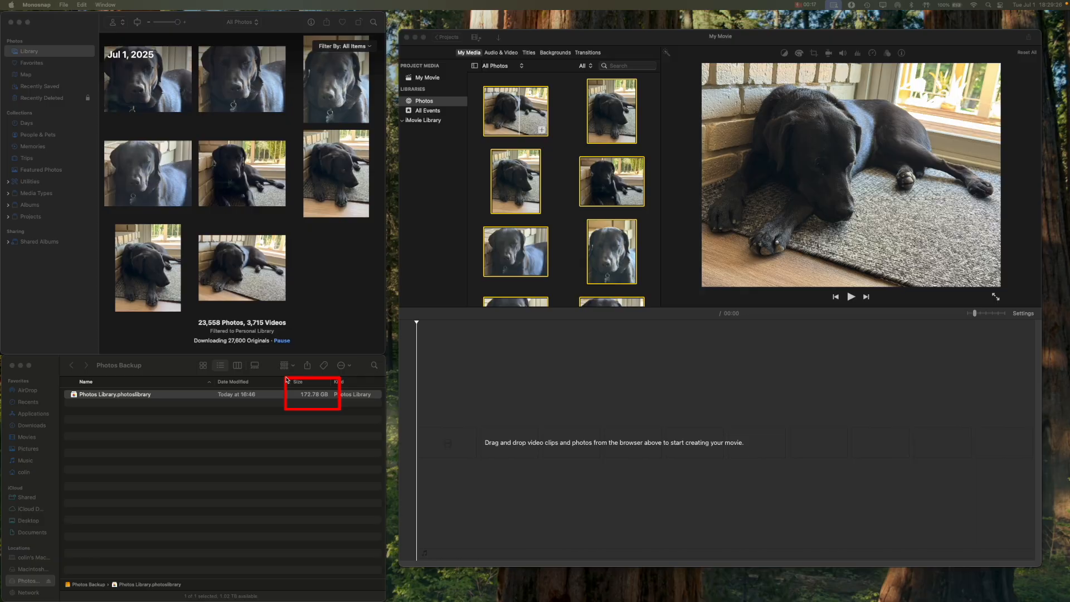
{"action": "mouse_move", "coordinate": [325, 418]}
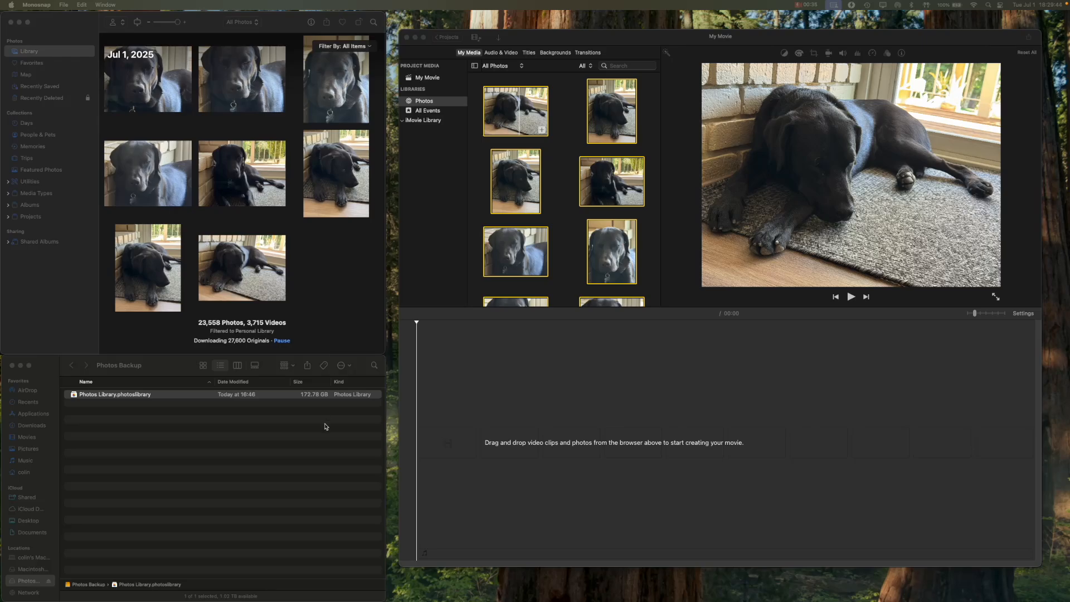
{"action": "mouse_move", "coordinate": [331, 419]}
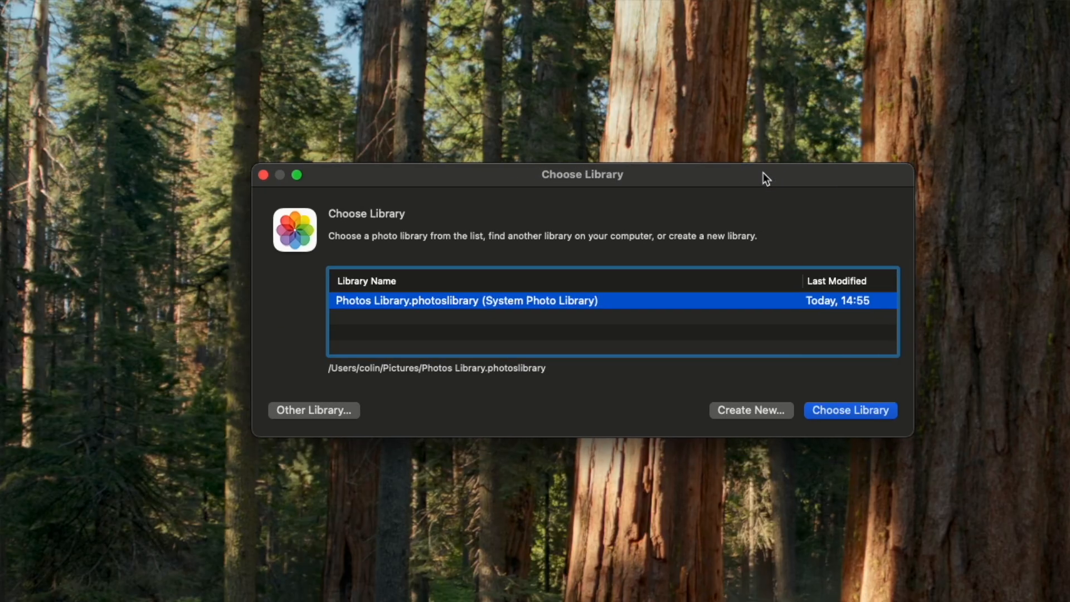
{"action": "mouse_move", "coordinate": [781, 415]}
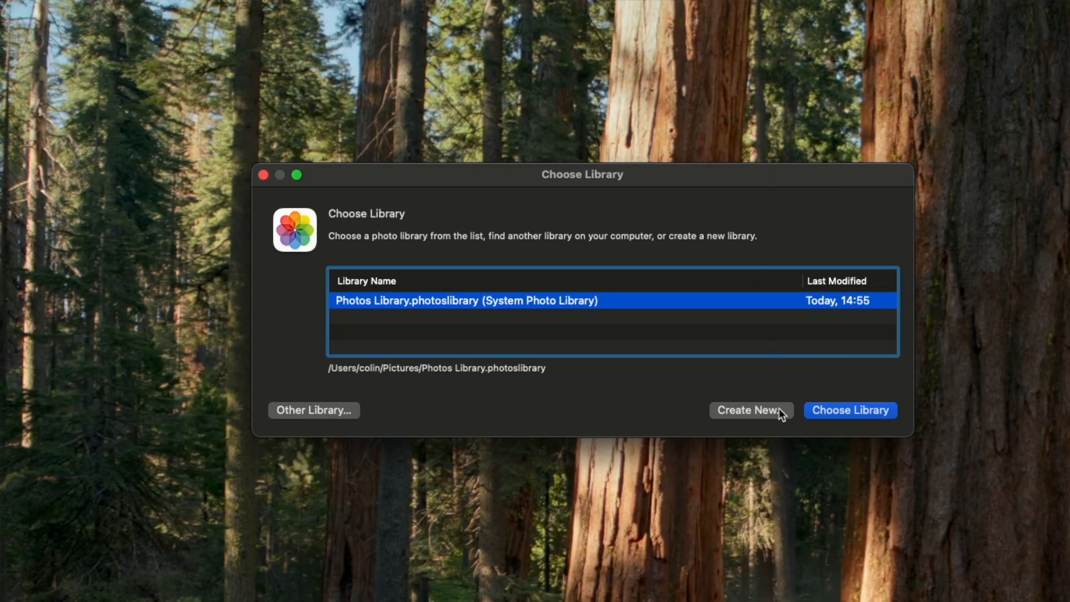
- Bring up Photos' iCloud settings showing iCloud Photos on with Optimize Mac Storage
{"action": "left_click", "coordinate": [751, 410]}
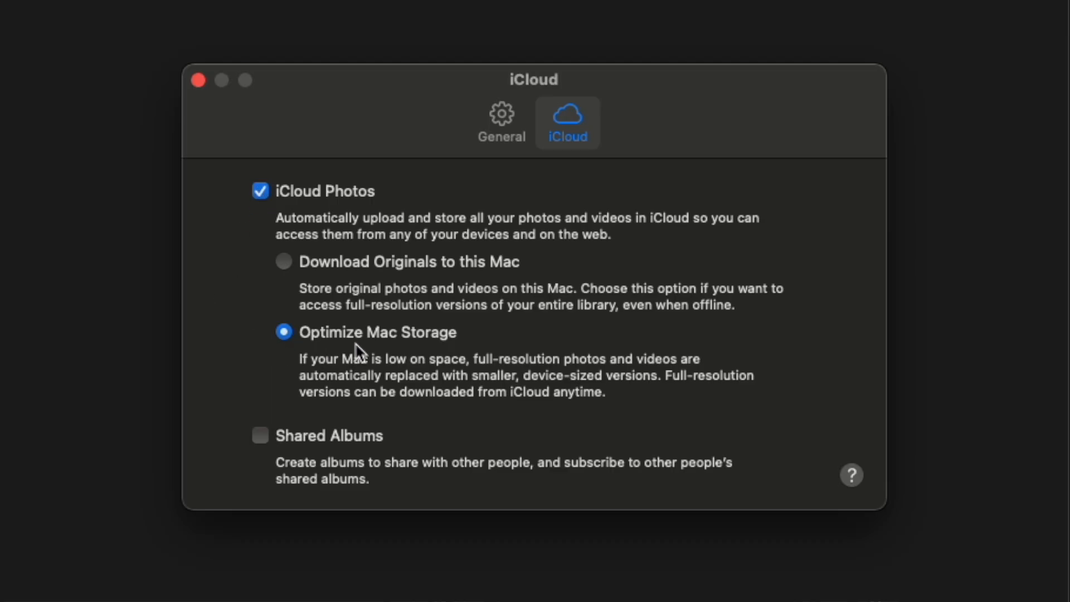
{"action": "mouse_move", "coordinate": [461, 347]}
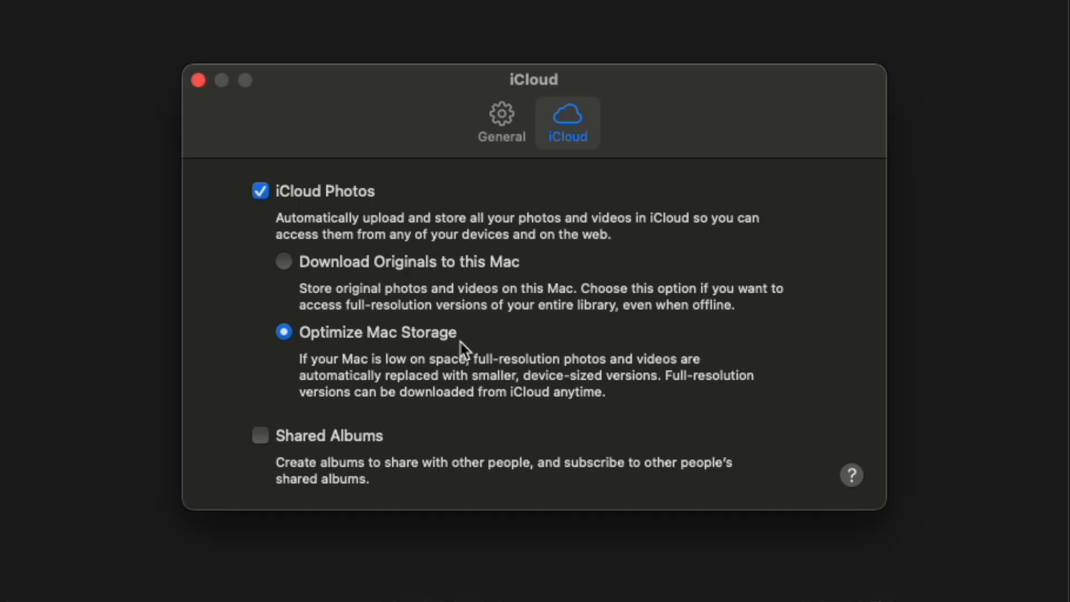